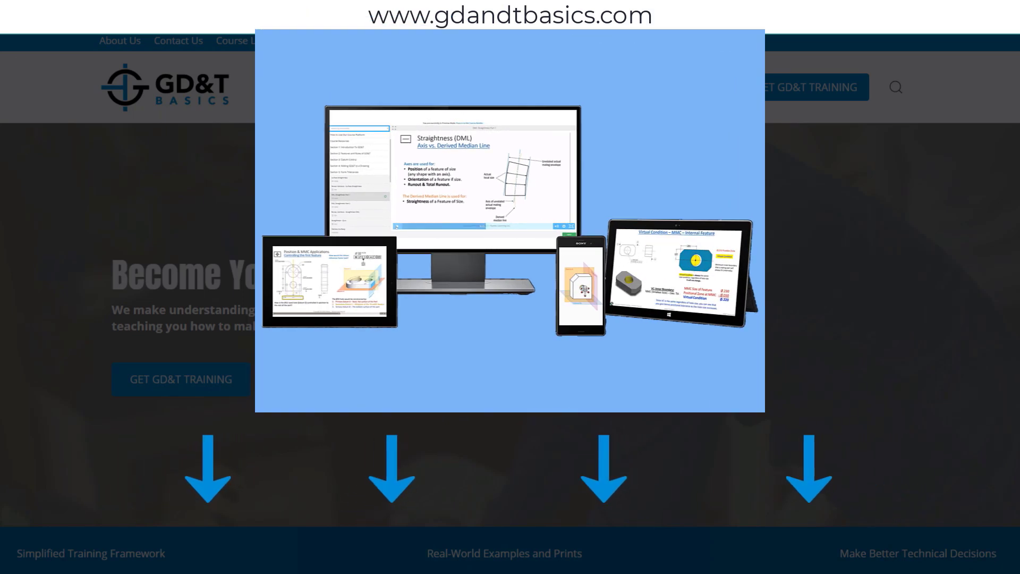
Step: Open the Free Resources dropdown listing wall charts, quizzes, blog and standards comparisons
click(524, 95)
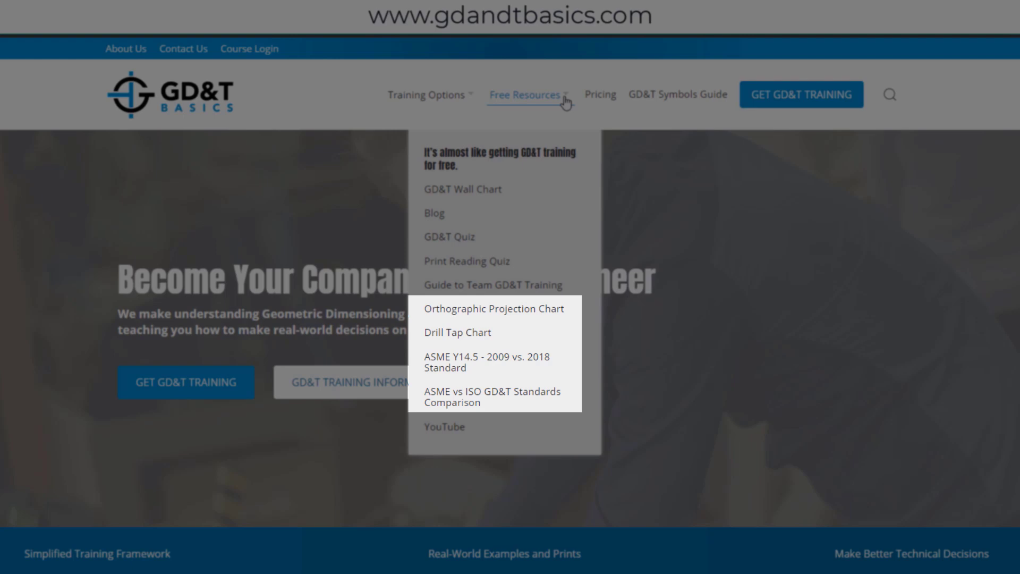
mouse_move(435, 213)
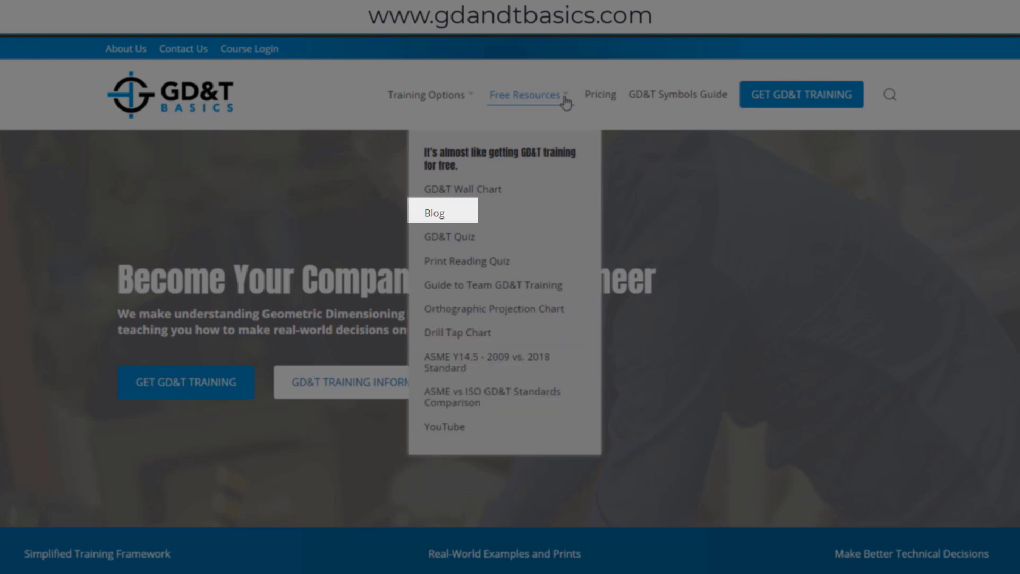
mouse_move(565, 103)
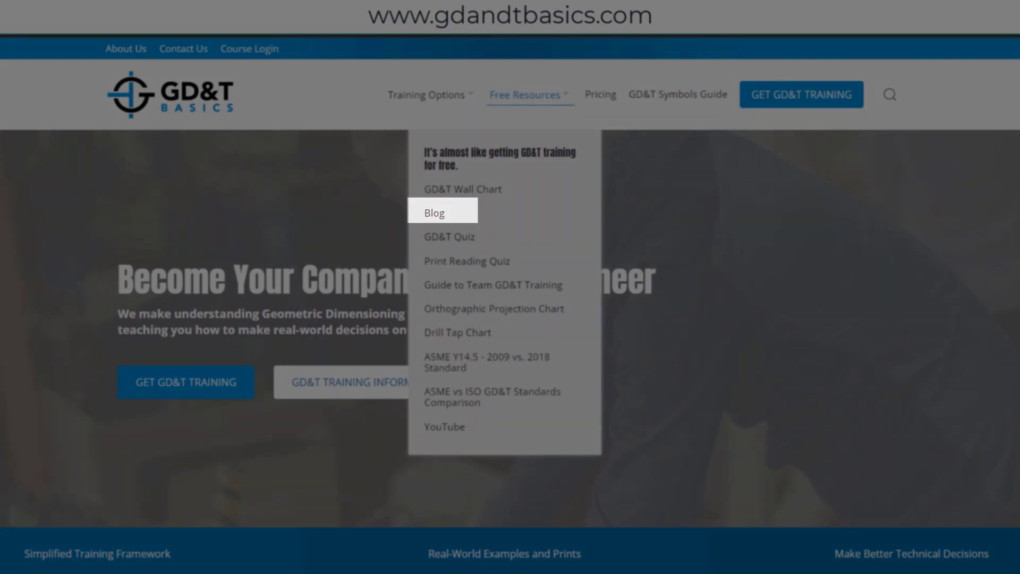